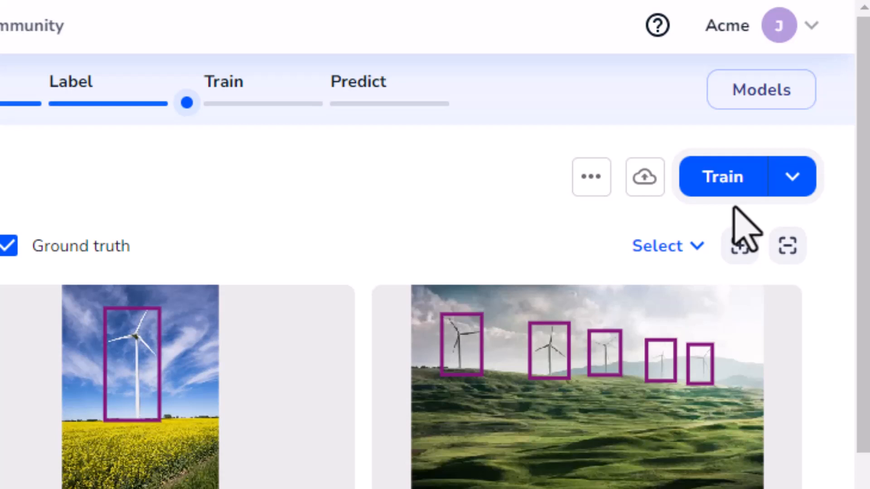
Start training a model on the 13 labeled wind turbine images and watch its progress
{"action": "left_click", "coordinate": [722, 177]}
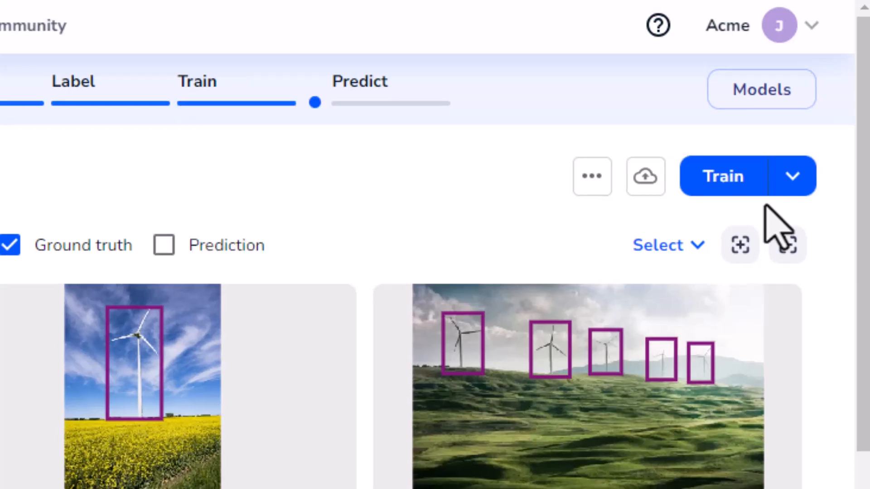
{"action": "left_click", "coordinate": [792, 175]}
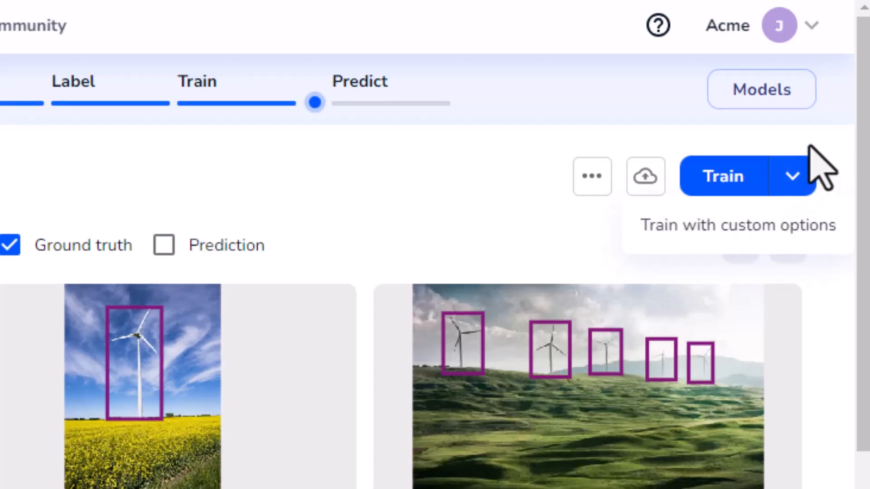
{"action": "mouse_move", "coordinate": [821, 149]}
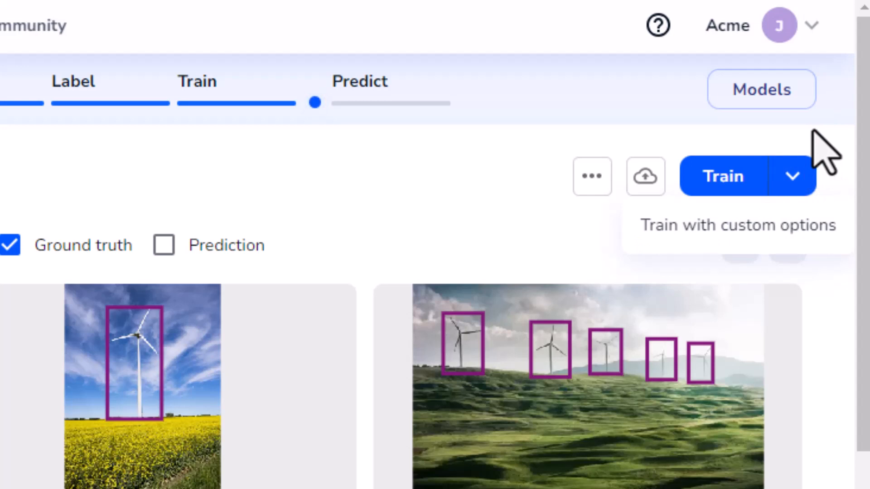
{"action": "mouse_move", "coordinate": [832, 167]}
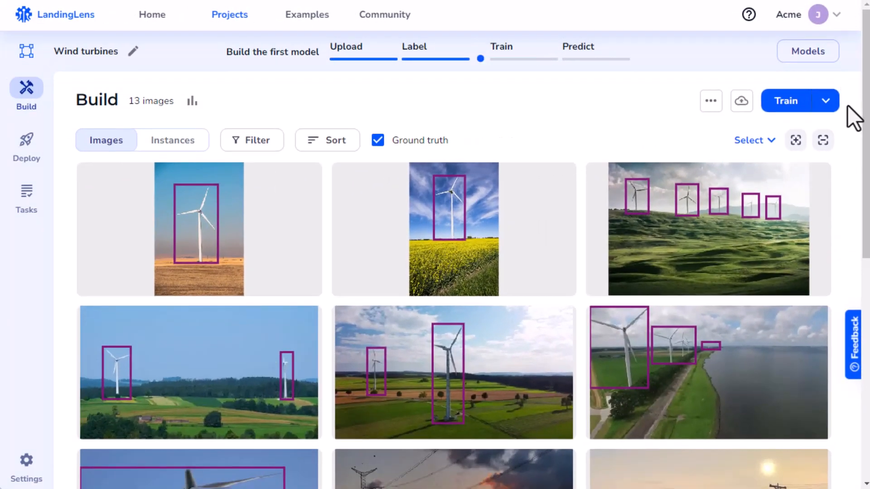
{"action": "mouse_move", "coordinate": [816, 128]}
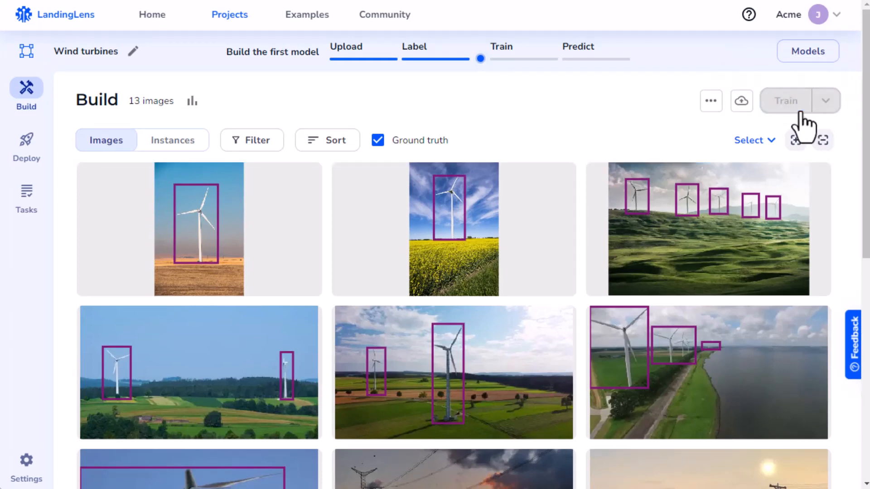
{"action": "left_click", "coordinate": [786, 101]}
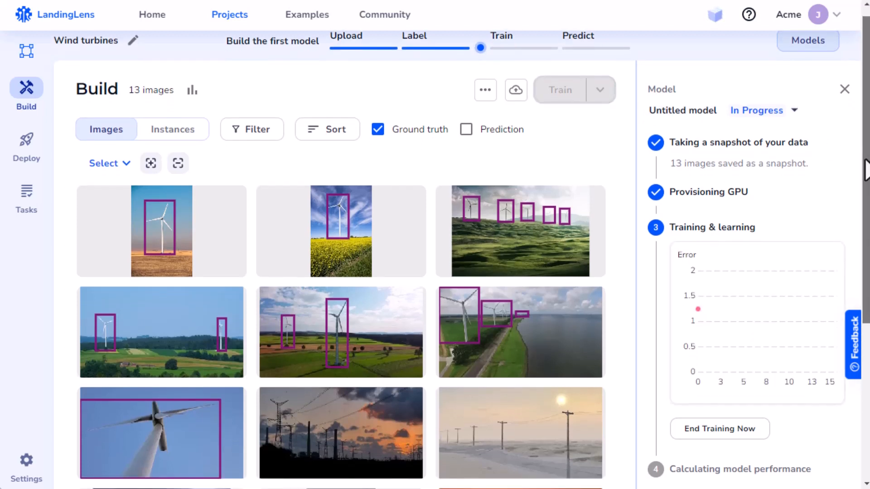
{"action": "scroll", "scroll_direction": "down", "scroll_amount": 3}
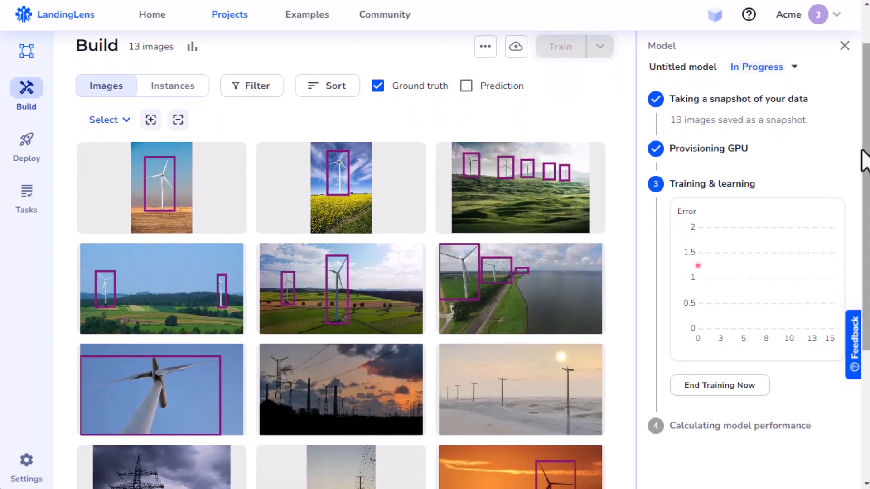